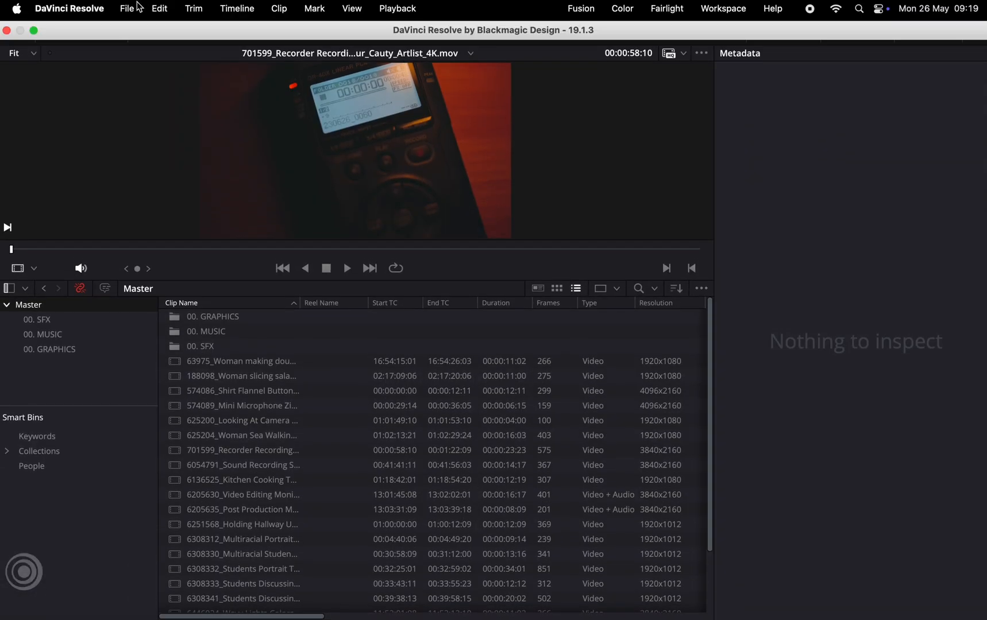
# Open the File menu to begin creating a new bin
pyautogui.click(128, 9)
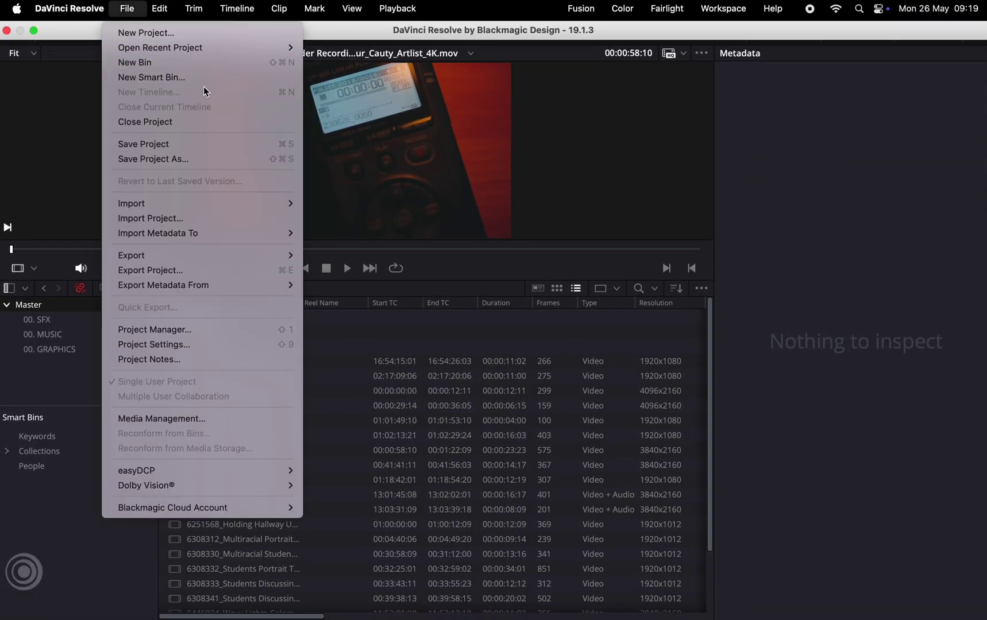
# Create a '4K' smart bin with rule Clip Details > Resolution is 3840 x 2160
pyautogui.click(151, 77)
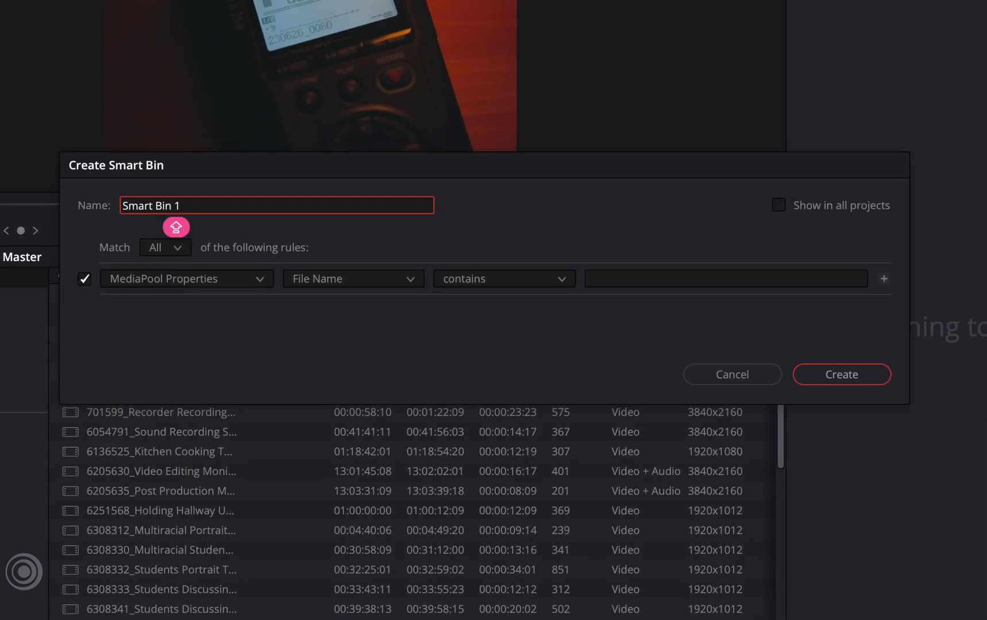
pyautogui.moveTo(511, 194)
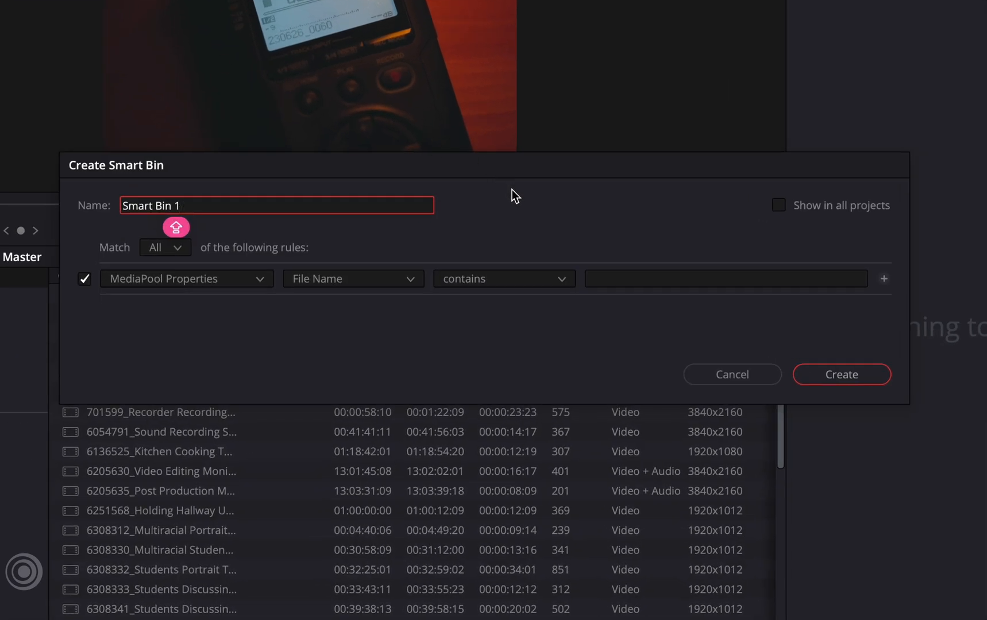
pyautogui.click(186, 279)
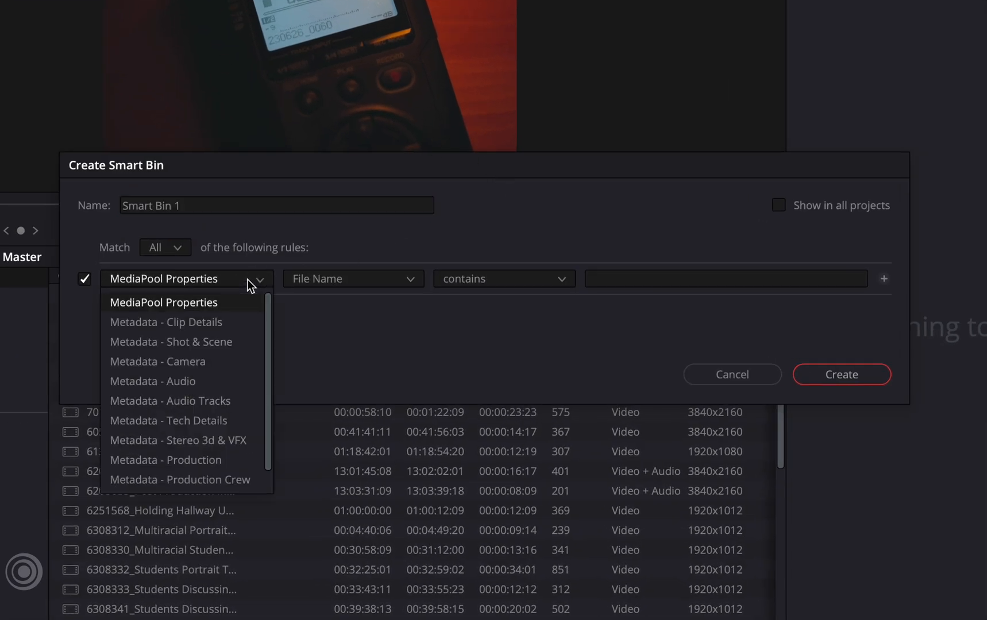
pyautogui.click(166, 322)
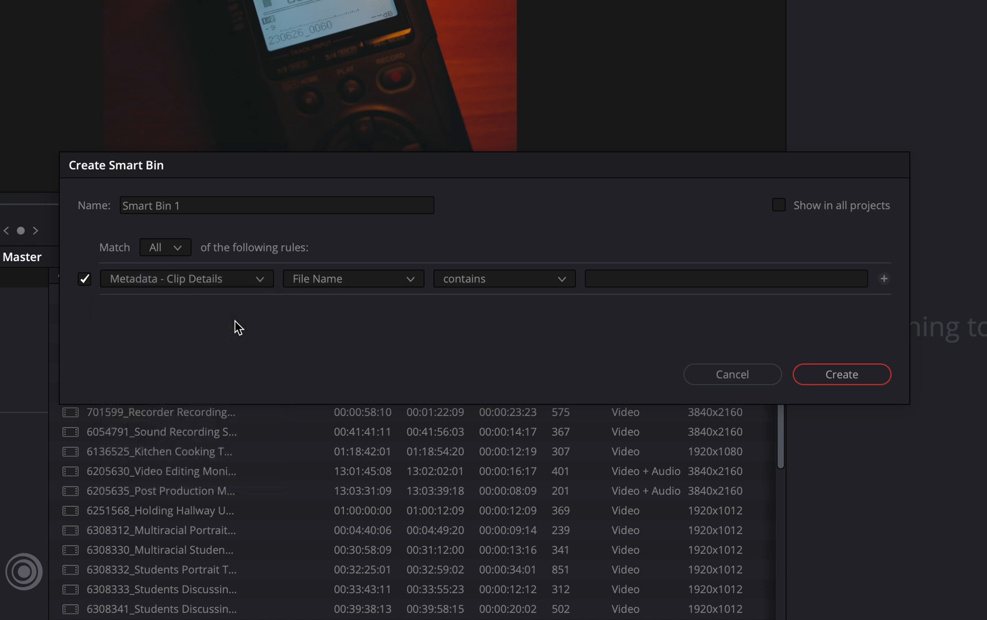
pyautogui.click(353, 279)
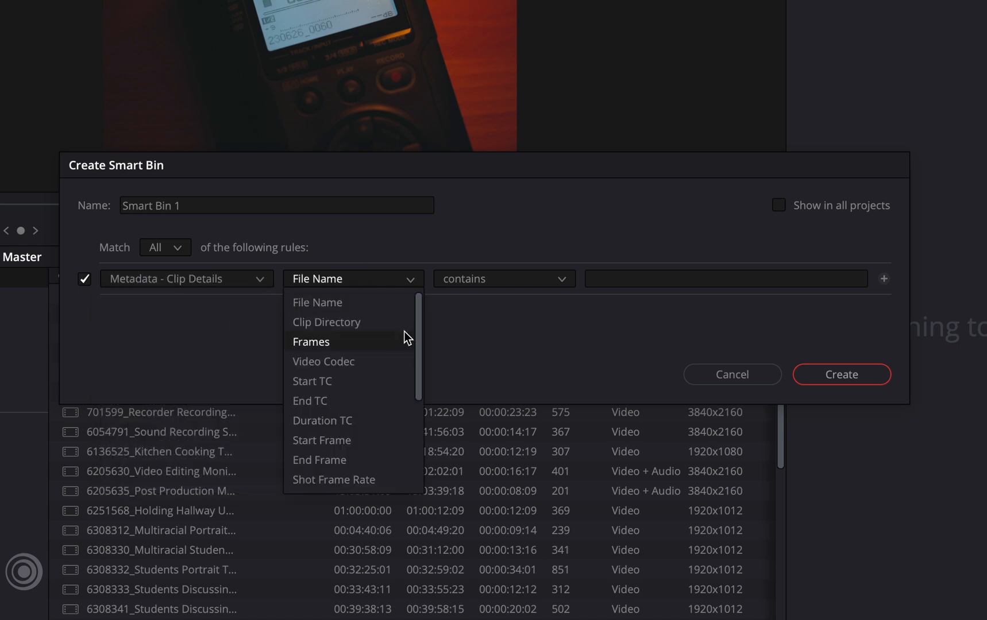
pyautogui.scroll(-3)
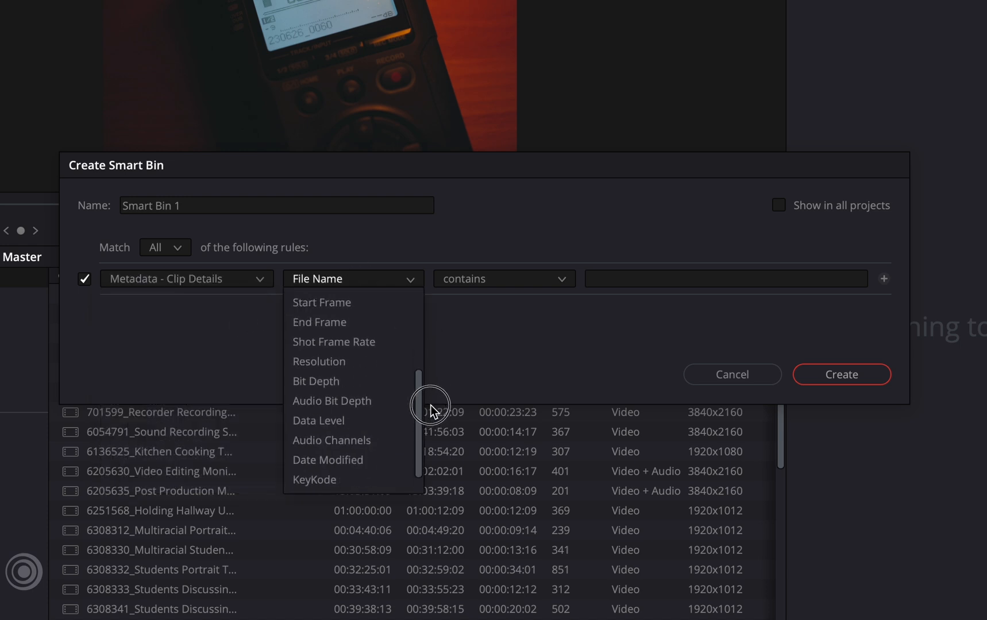
pyautogui.click(319, 362)
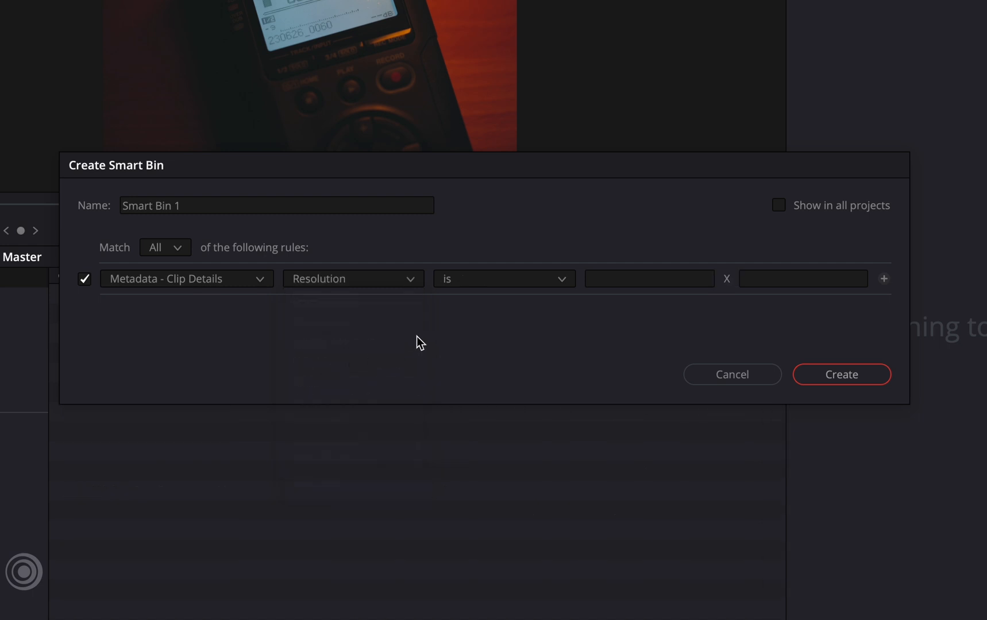
pyautogui.click(649, 278)
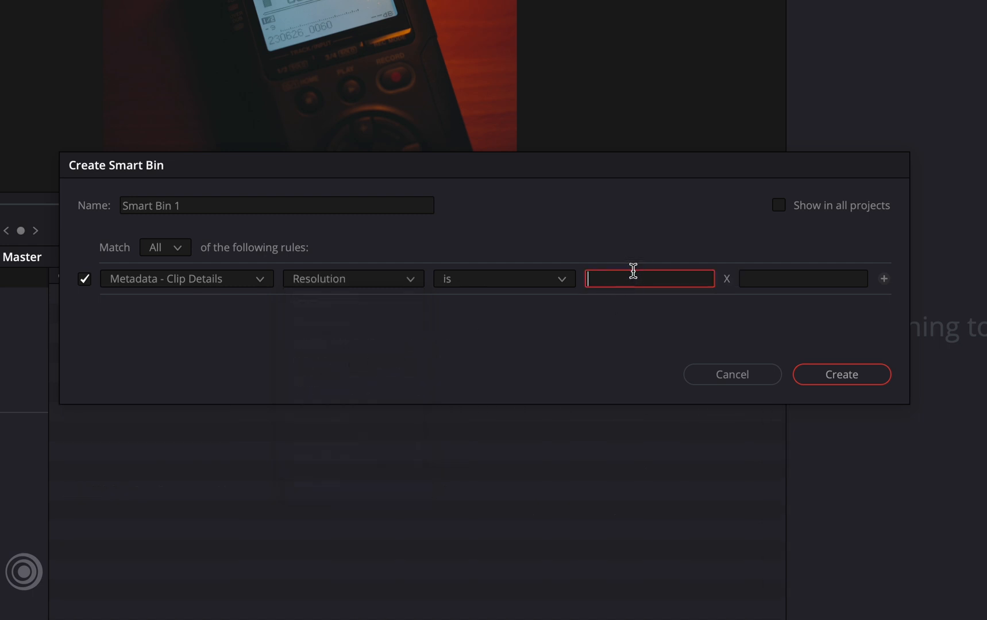
pyautogui.write('3840')
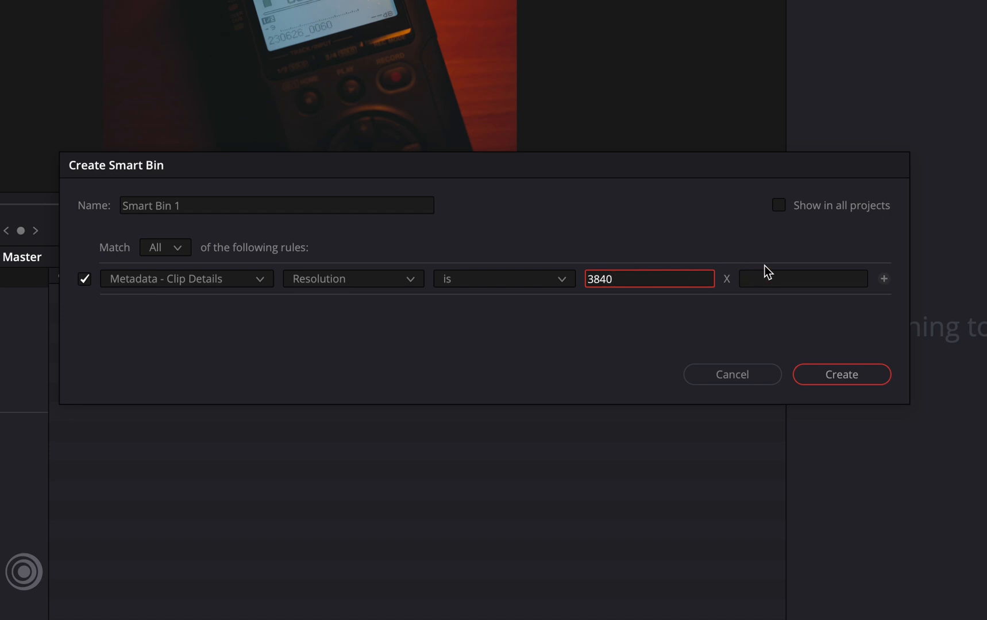
pyautogui.write('2160')
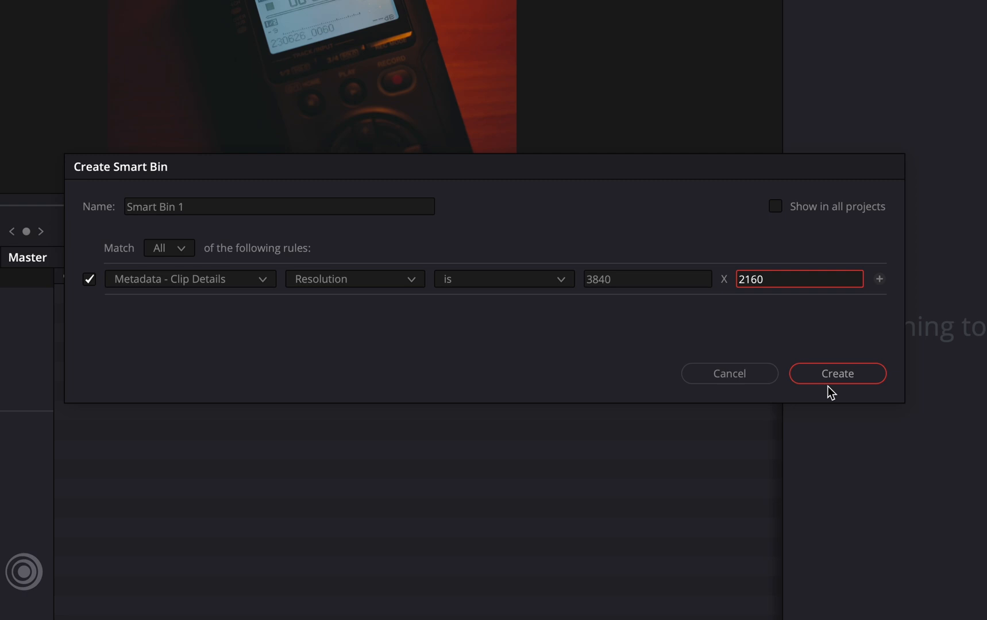
pyautogui.click(837, 374)
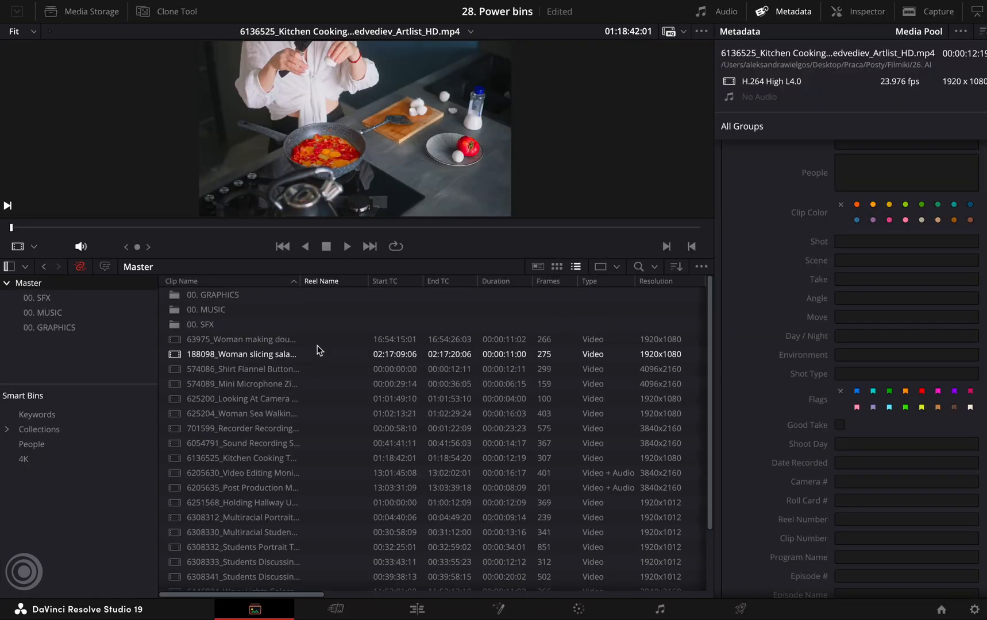
# Save Shot 1 metadata on the first twelve clips, then enter Shot 2 for six more
pyautogui.click(241, 339)
pyautogui.write('1')
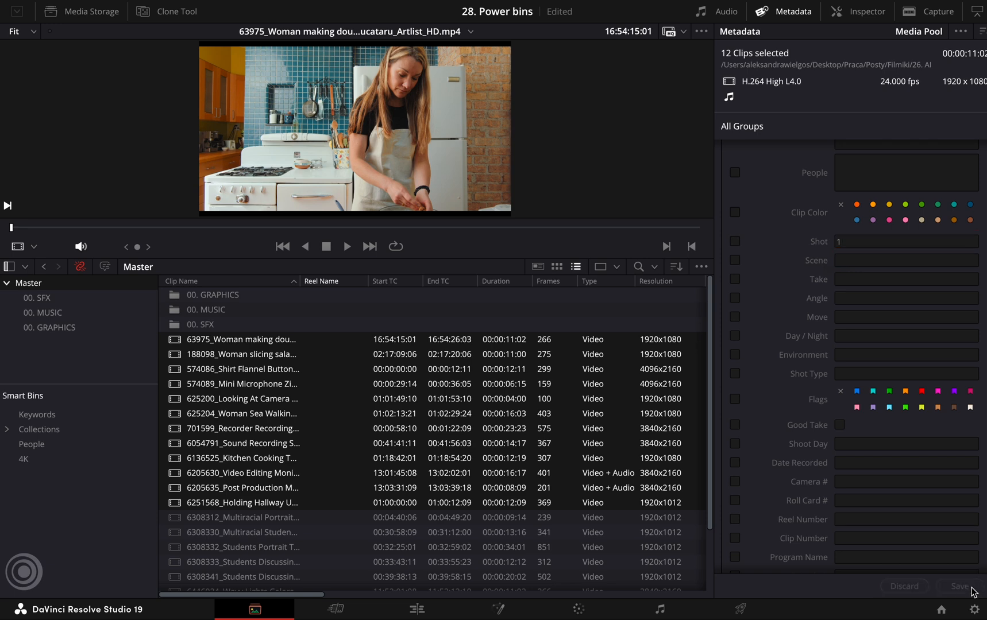
pyautogui.click(242, 518)
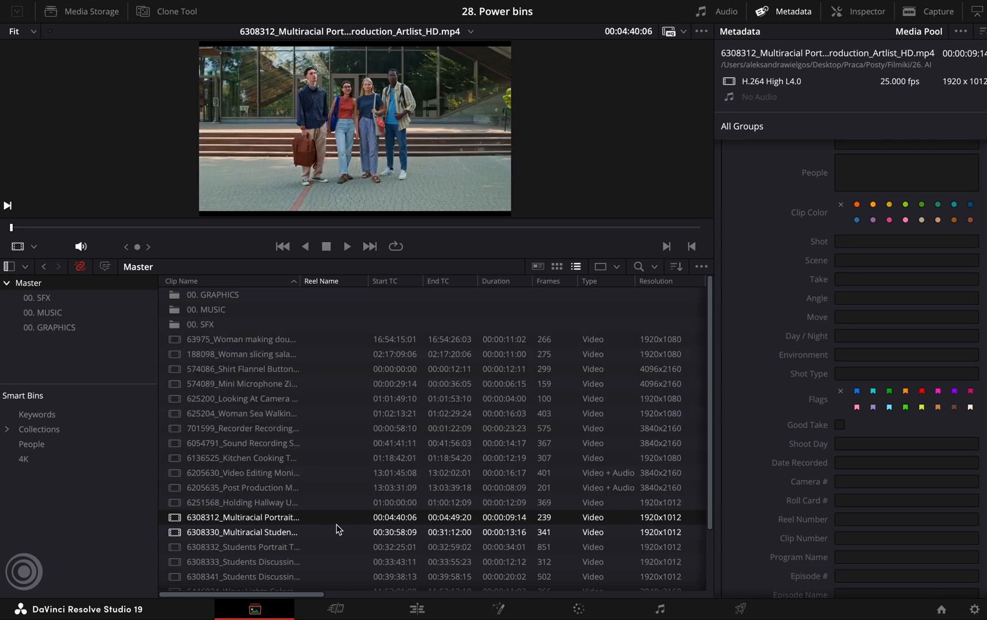
pyautogui.scroll(-3)
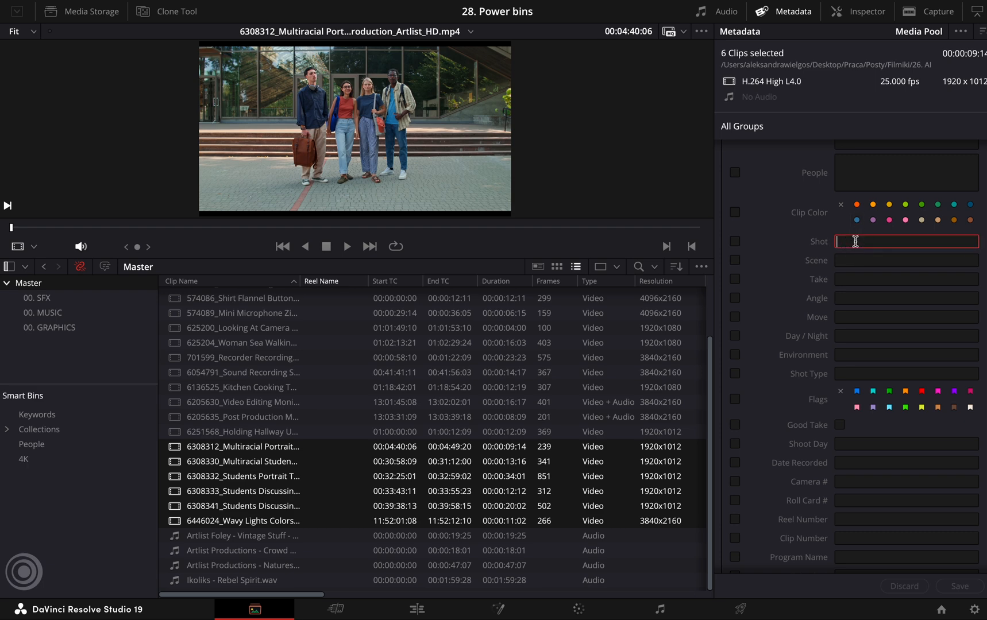
pyautogui.write('2')
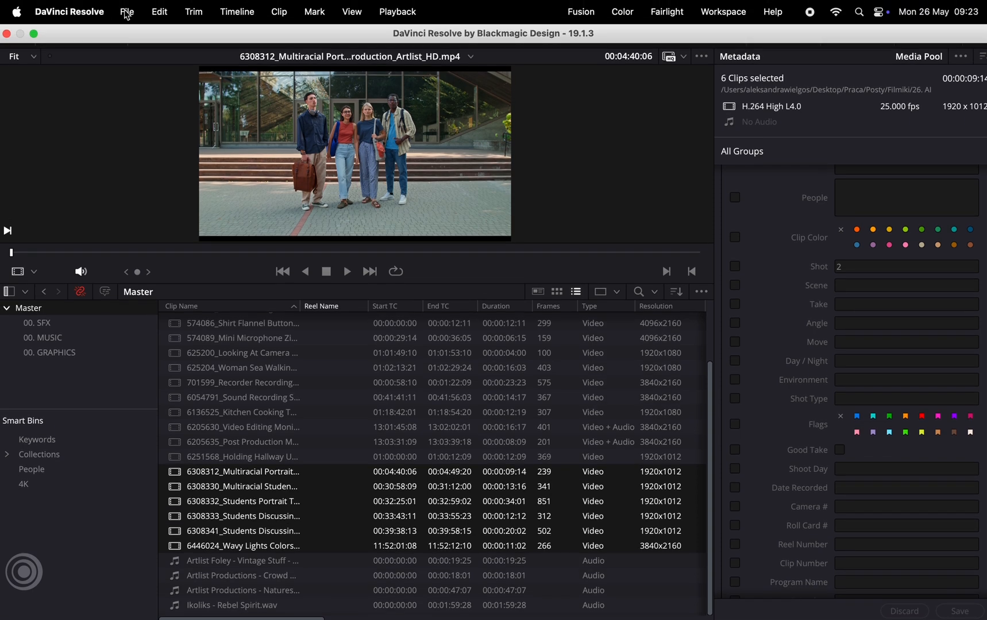
# Go to Preferences > User > Editing to reach the automatic smart bin options
pyautogui.click(70, 11)
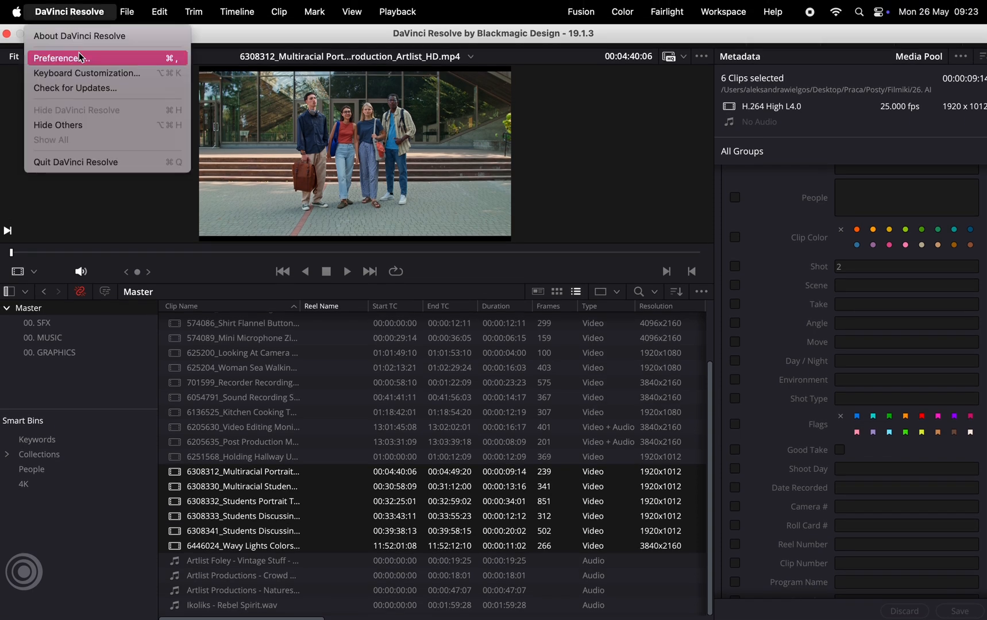
pyautogui.click(60, 57)
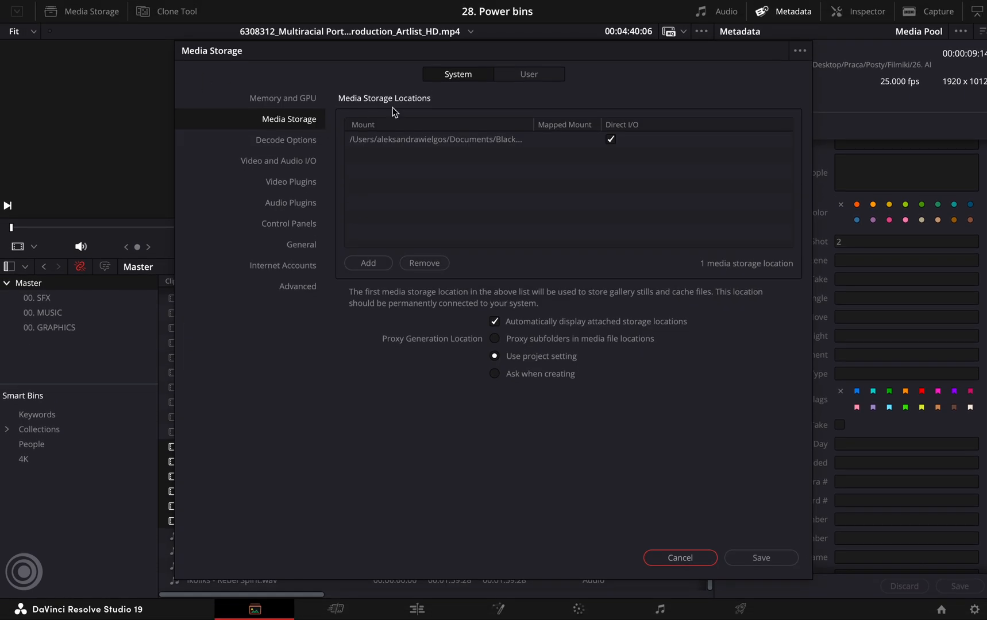
pyautogui.click(528, 74)
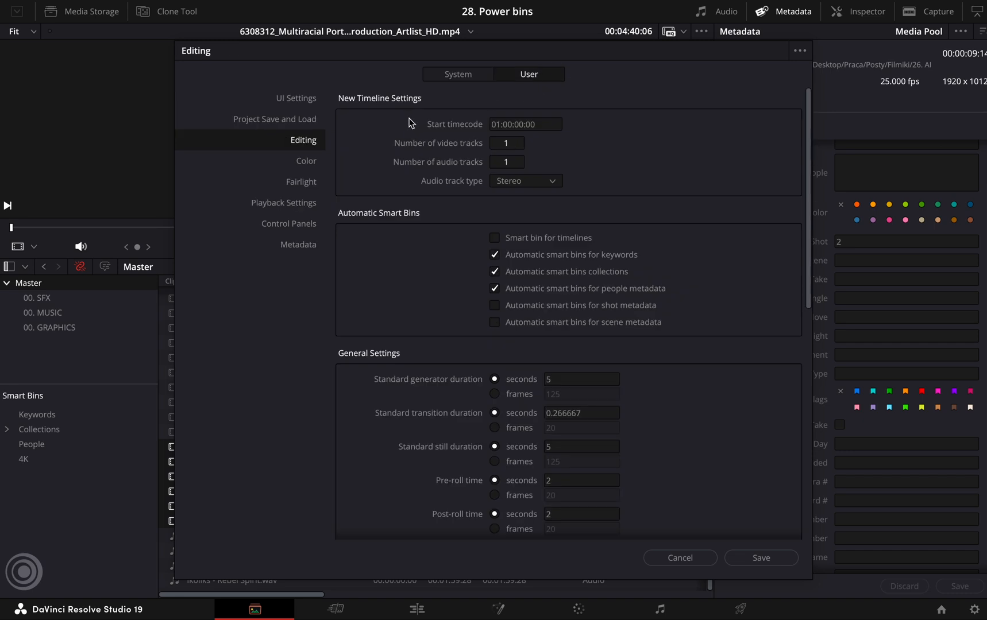
pyautogui.moveTo(425, 272)
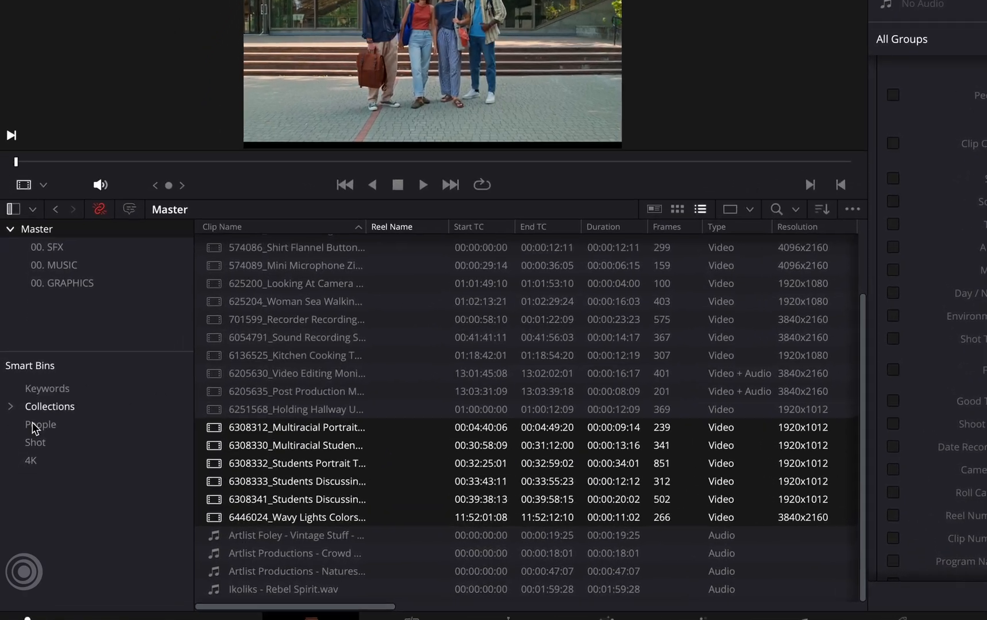
# Expand the Shot smart bin and view the six clips in sub-bin 2
pyautogui.click(35, 443)
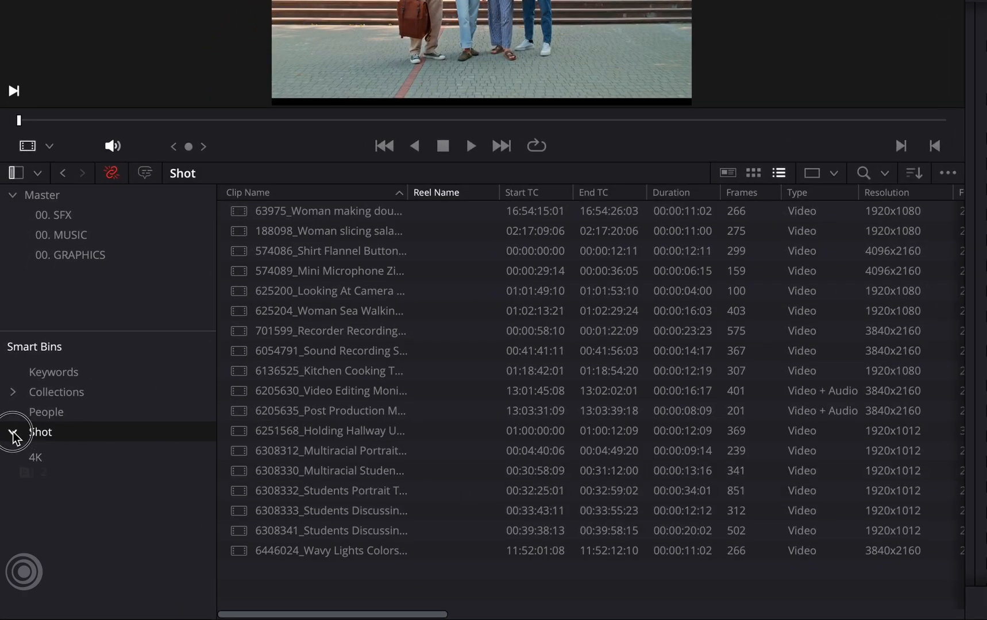
pyautogui.click(16, 434)
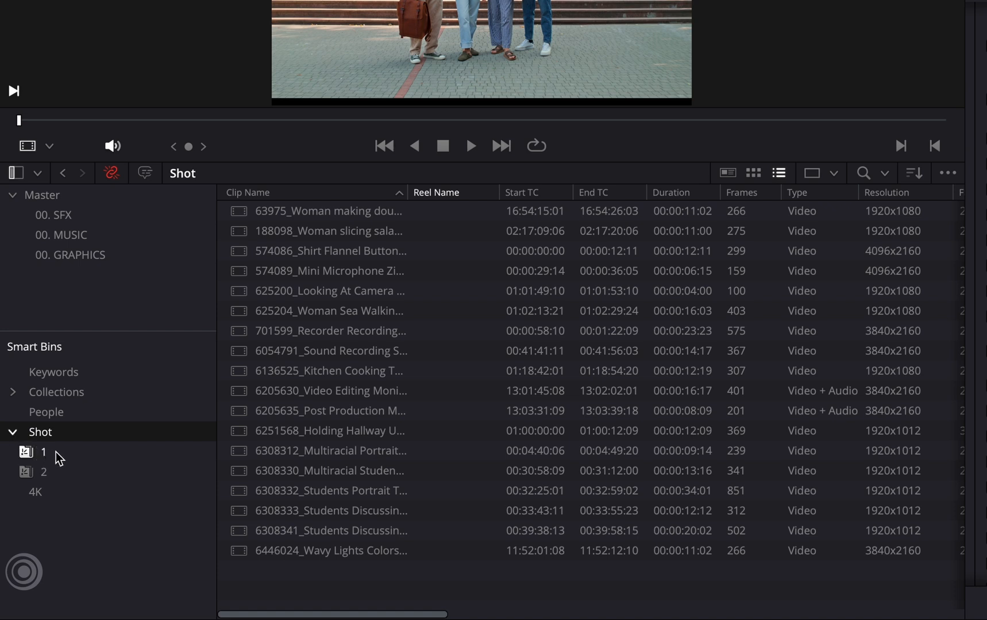
pyautogui.click(39, 472)
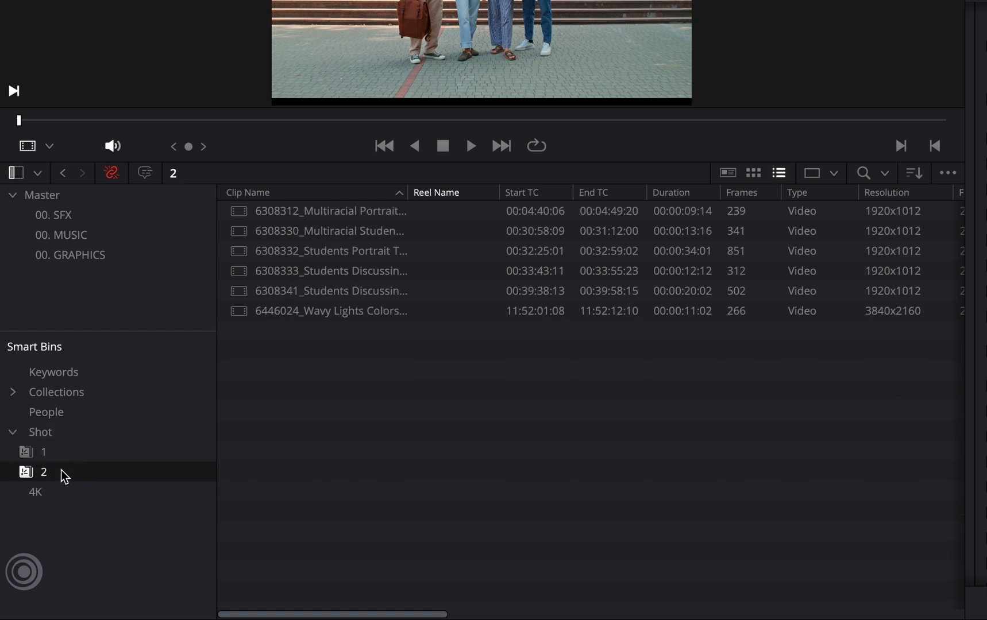
pyautogui.moveTo(318, 488)
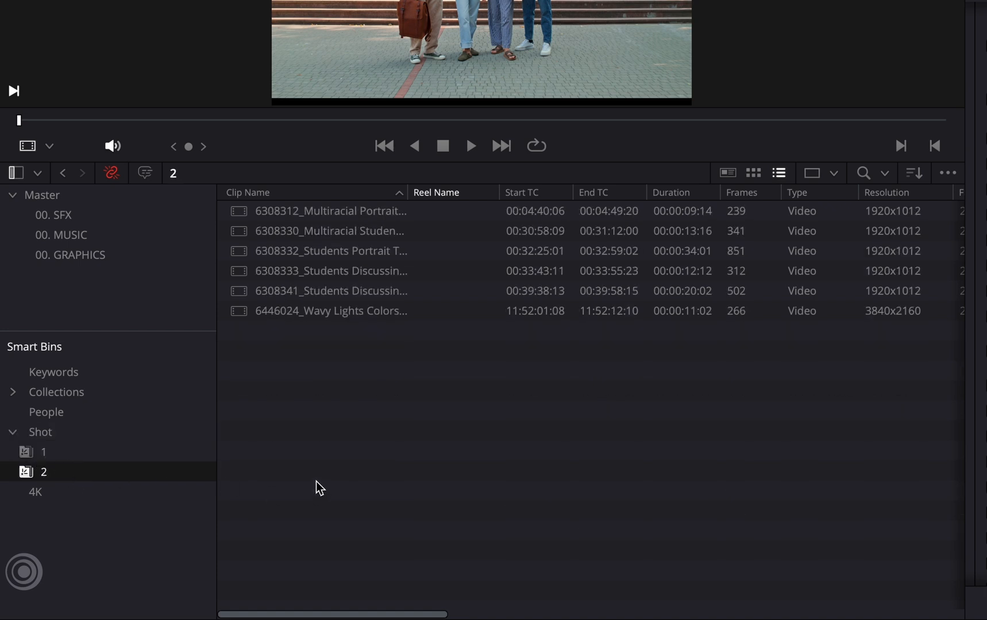
pyautogui.moveTo(313, 507)
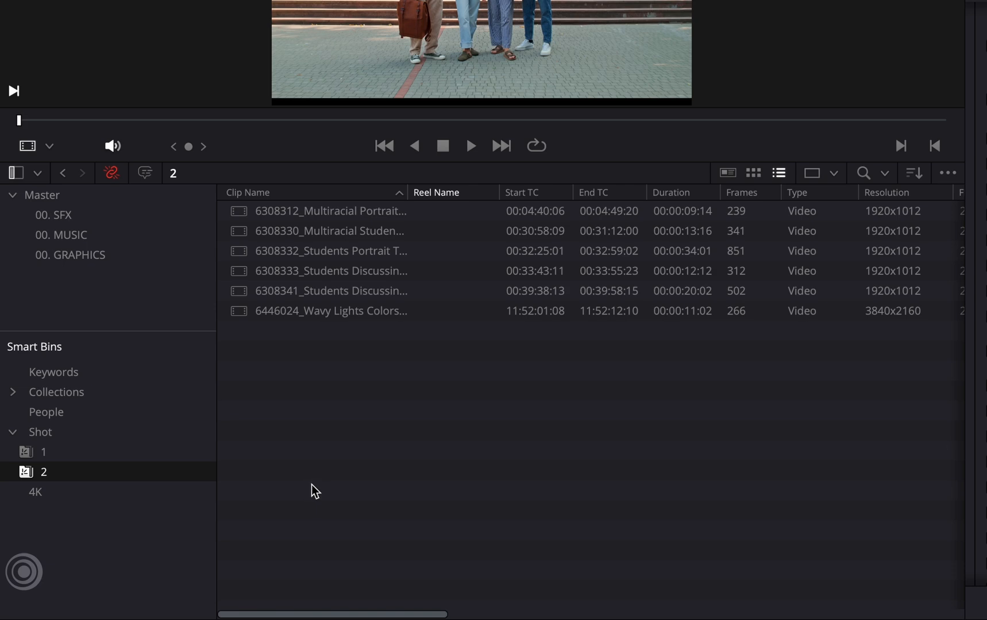
pyautogui.click(789, 11)
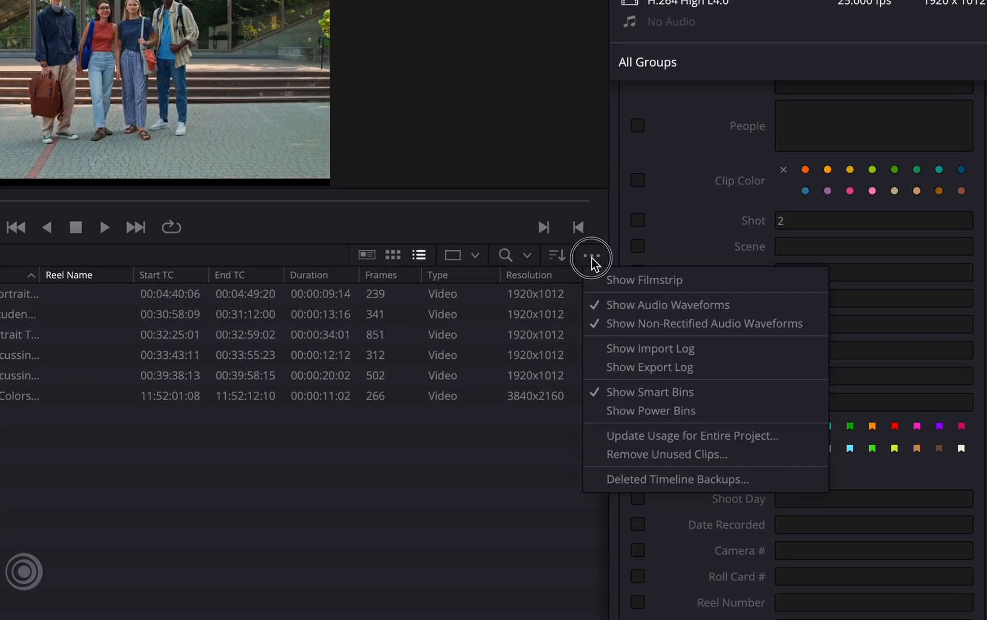
pyautogui.moveTo(710, 422)
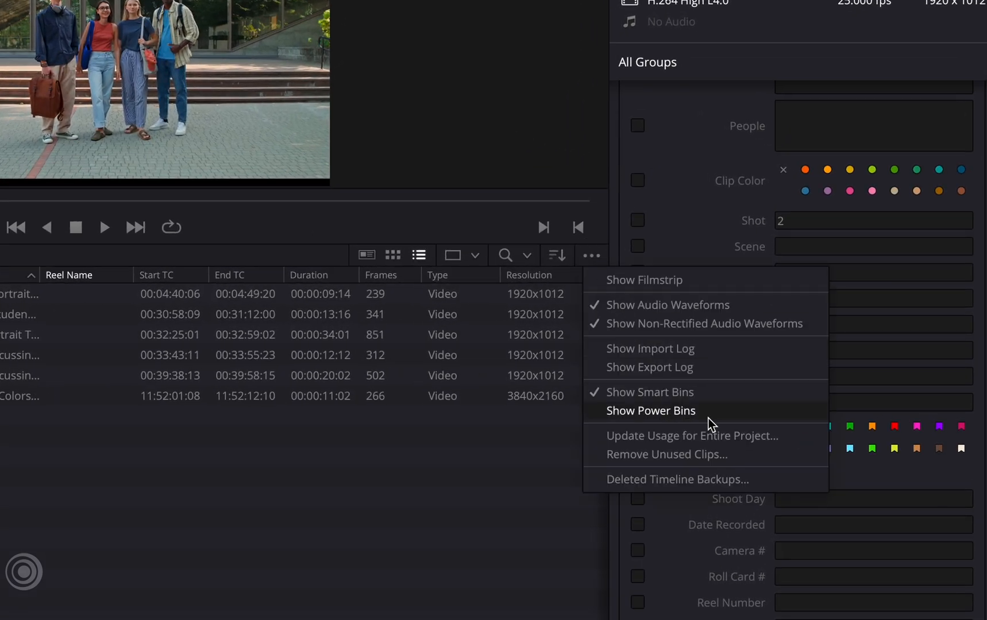
# Turn on Show Power Bins and open the empty Master power bin
pyautogui.click(650, 411)
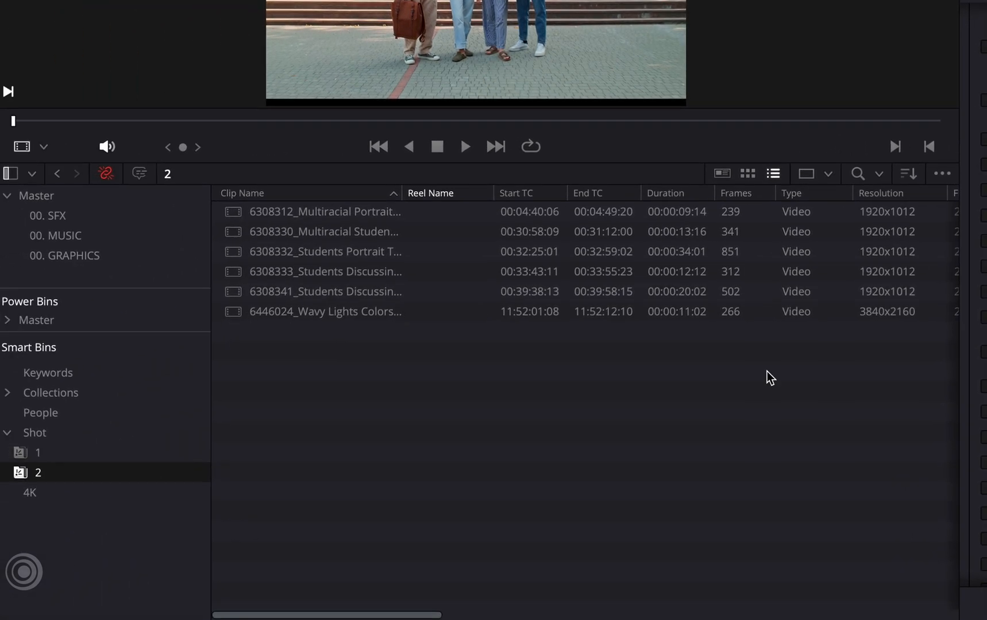
pyautogui.click(36, 320)
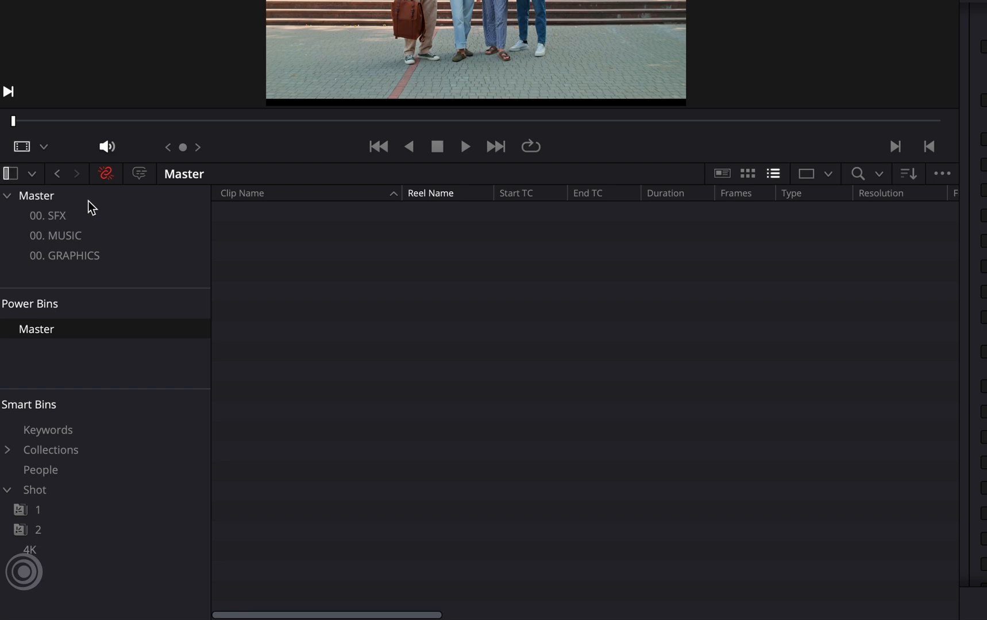
# Add the 00. SFX, 00. MUSIC and 00. GRAPHICS bins to the Master power bin
pyautogui.click(49, 216)
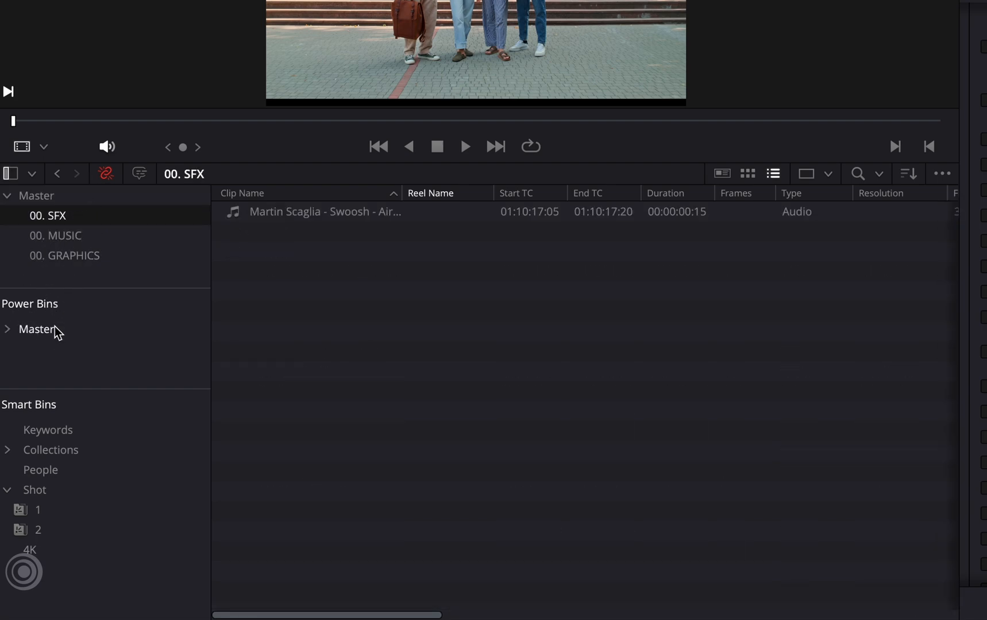
pyautogui.click(34, 329)
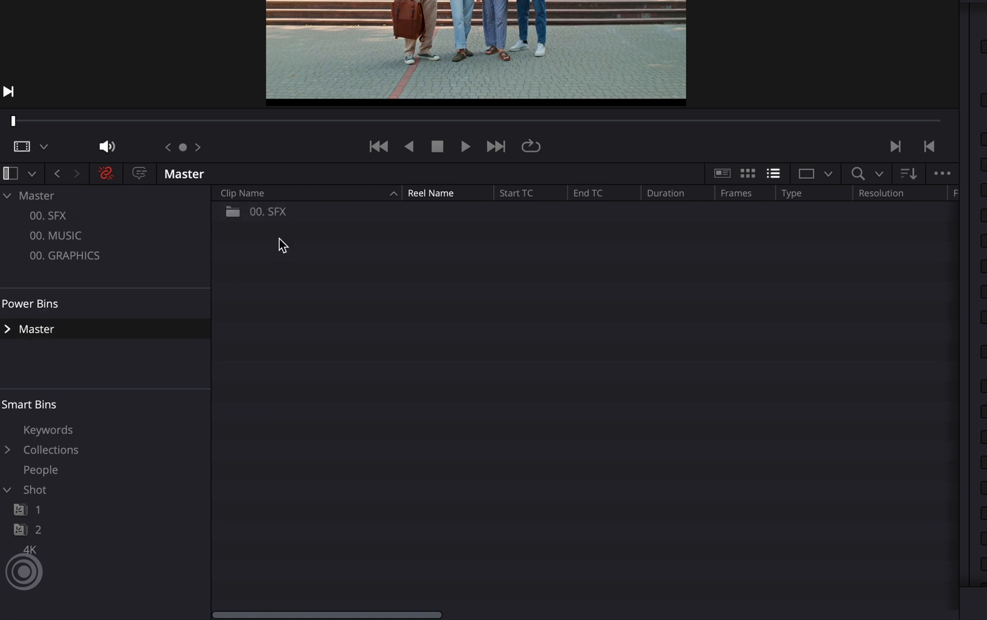
pyautogui.click(55, 235)
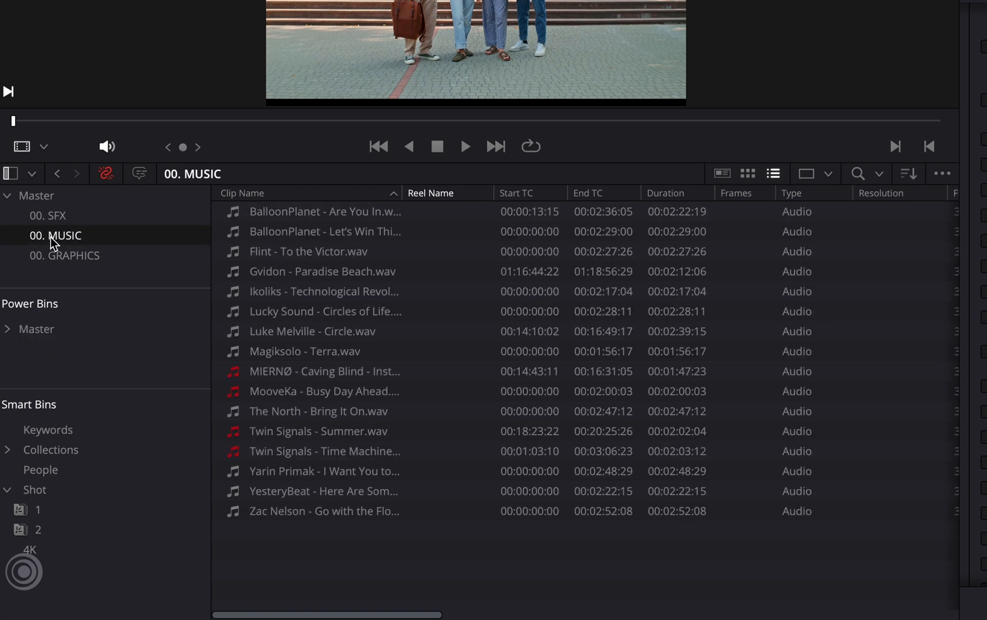
pyautogui.moveTo(45, 265)
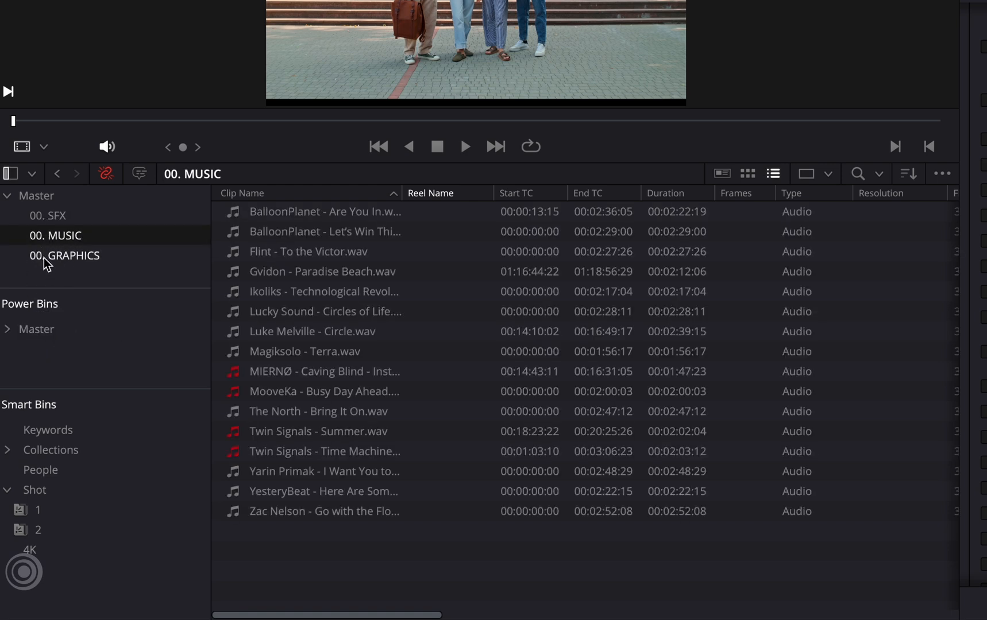
pyautogui.click(64, 256)
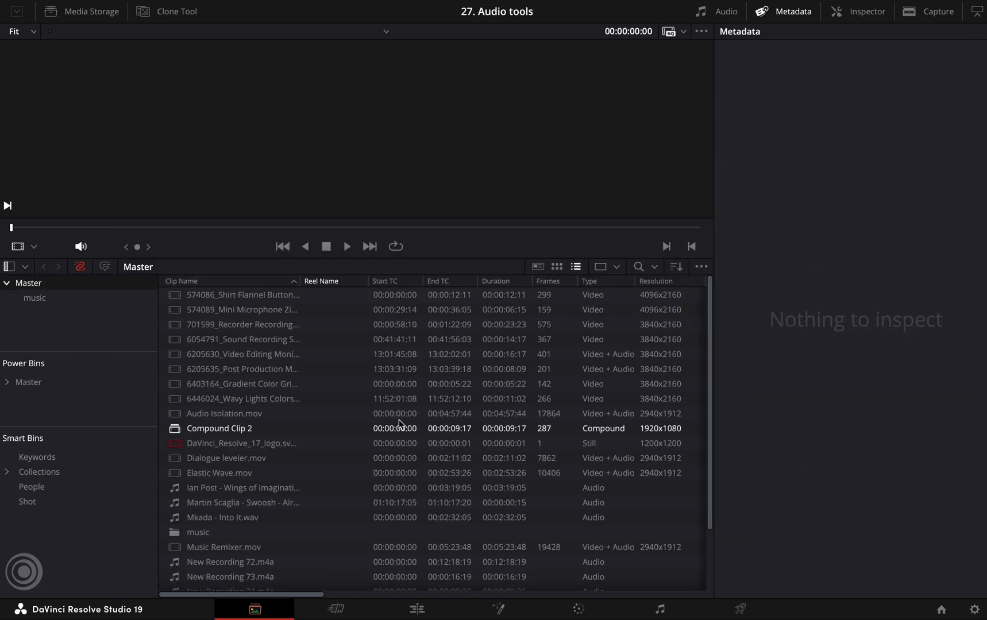
# In 27. Audio tools, open and expand Master to show SFX, MUSIC and GRAPHICS
pyautogui.click(29, 382)
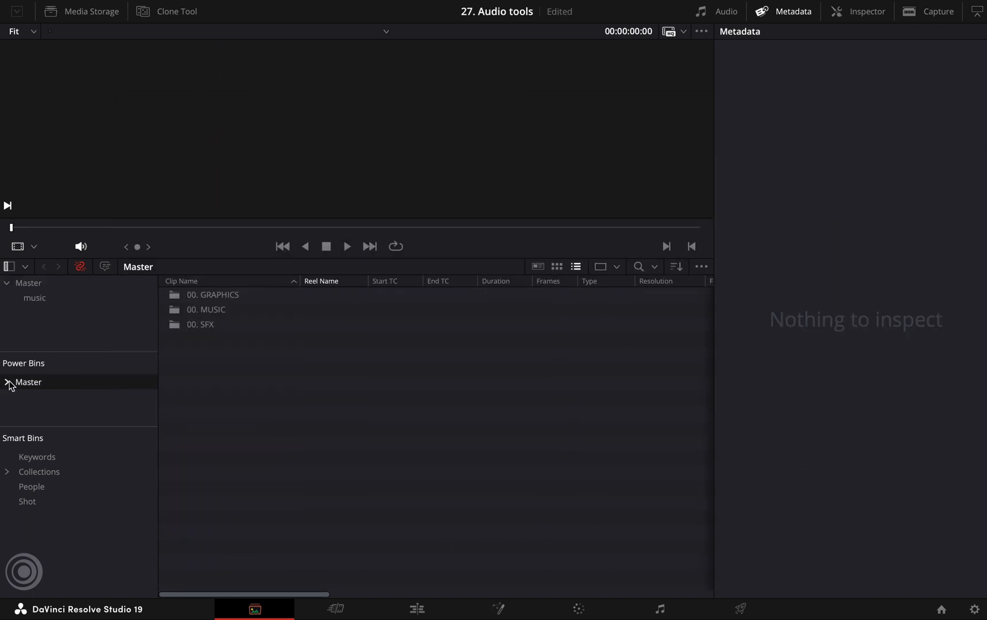
pyautogui.click(7, 382)
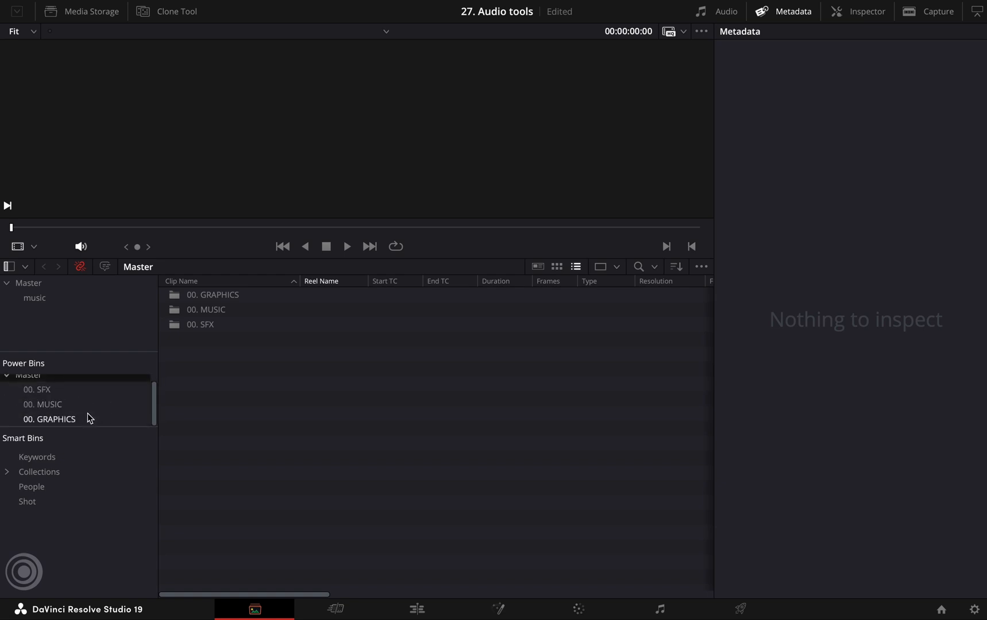
pyautogui.moveTo(254, 403)
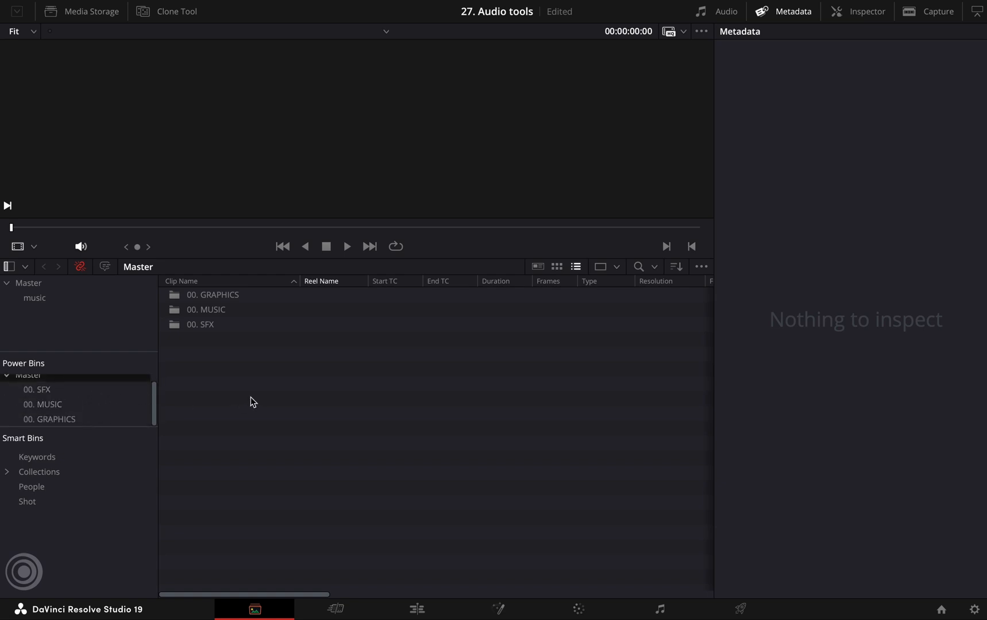